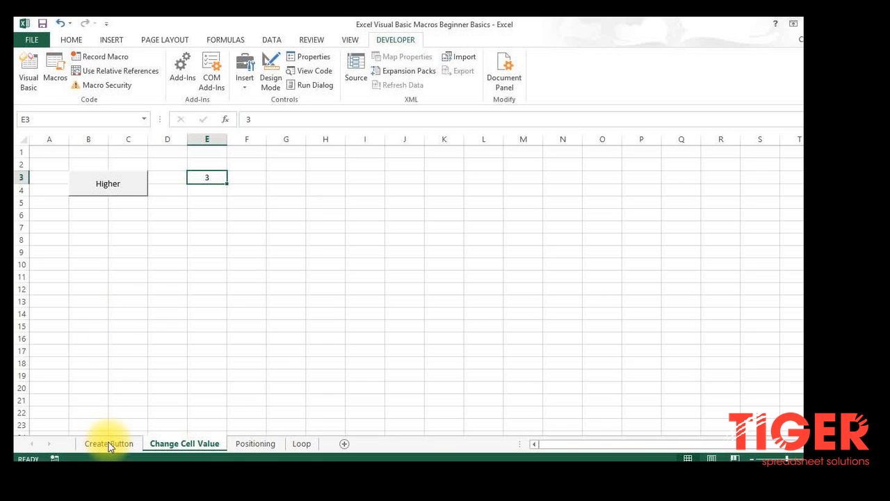
Switch to the Create Button sheet to view its Say Hello button.
{"action": "left_click", "coordinate": [108, 444]}
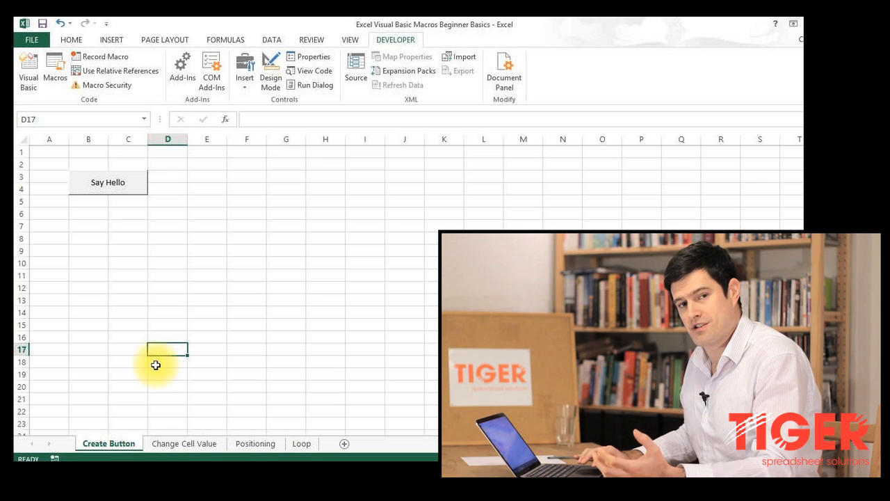
{"action": "left_click", "coordinate": [107, 183]}
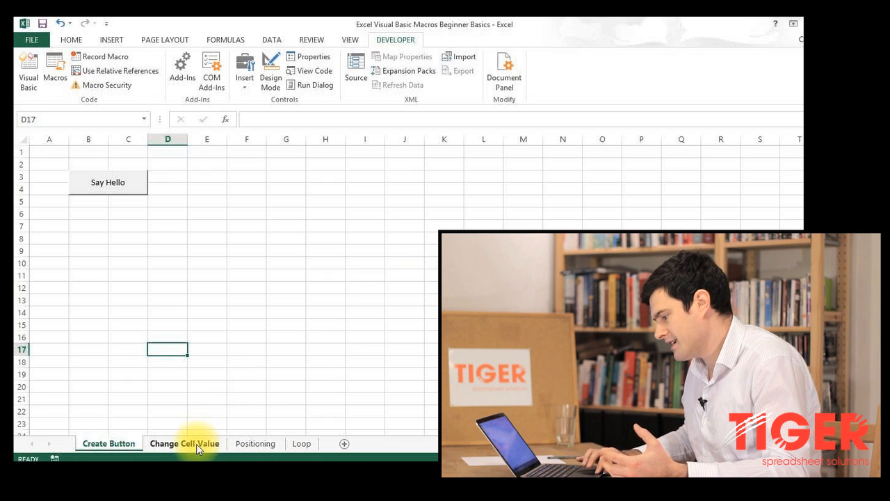
Go back to the Change Cell Value sheet with the Higher button and 3 in E3.
{"action": "left_click", "coordinate": [184, 443]}
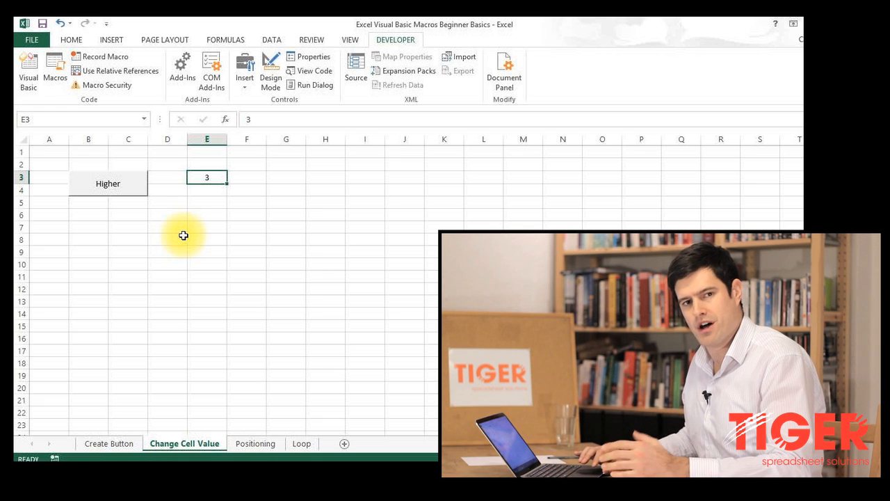
{"action": "mouse_move", "coordinate": [108, 195]}
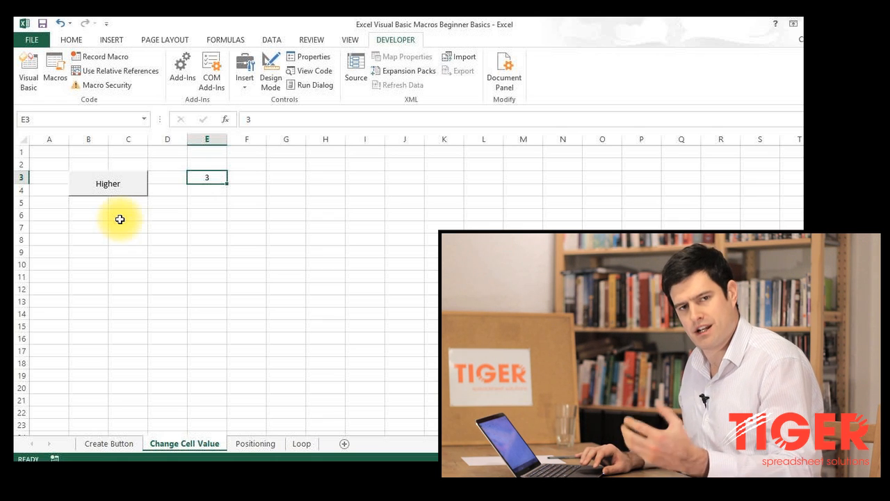
{"action": "mouse_move", "coordinate": [141, 188]}
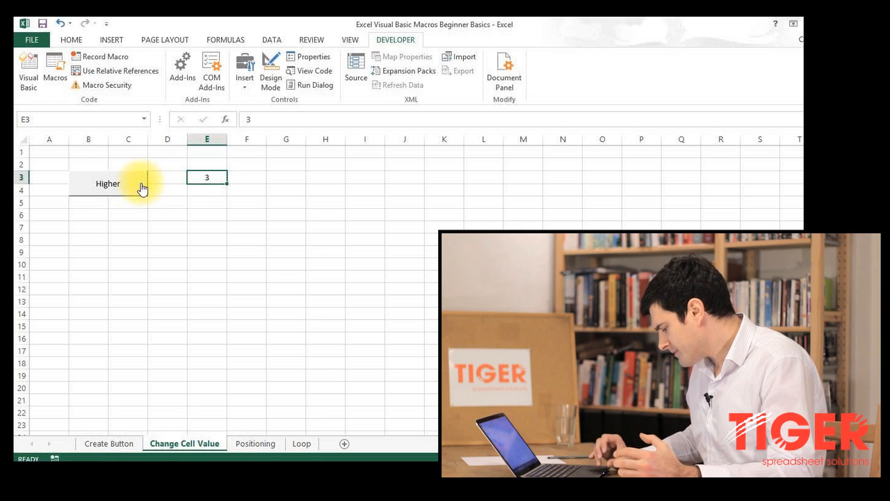
Duplicate the Higher button and position the copy directly beneath the original.
{"action": "left_click", "coordinate": [108, 183]}
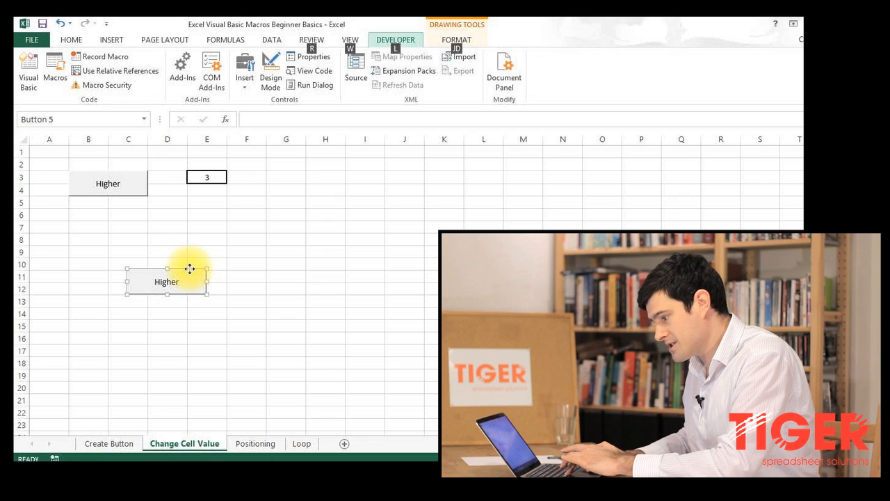
{"action": "left_click_drag", "start_coordinate": [167, 281], "coordinate": [105, 209]}
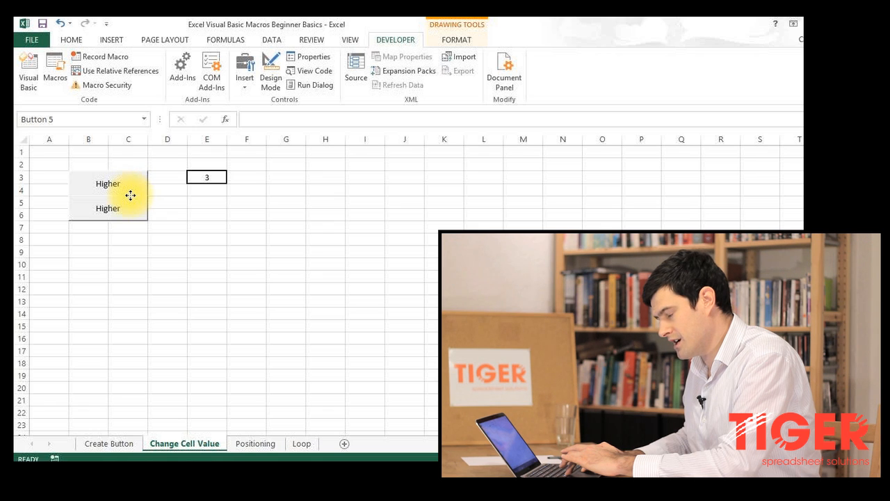
{"action": "left_click", "coordinate": [108, 210]}
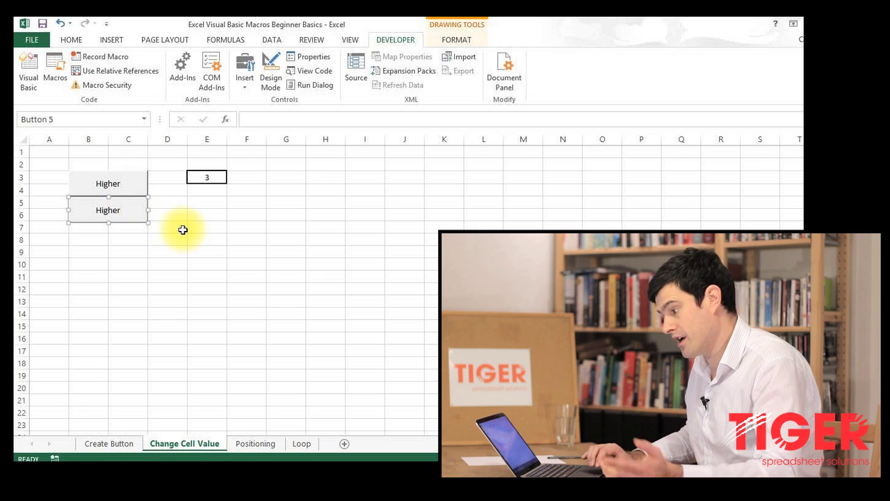
{"action": "left_click", "coordinate": [167, 227]}
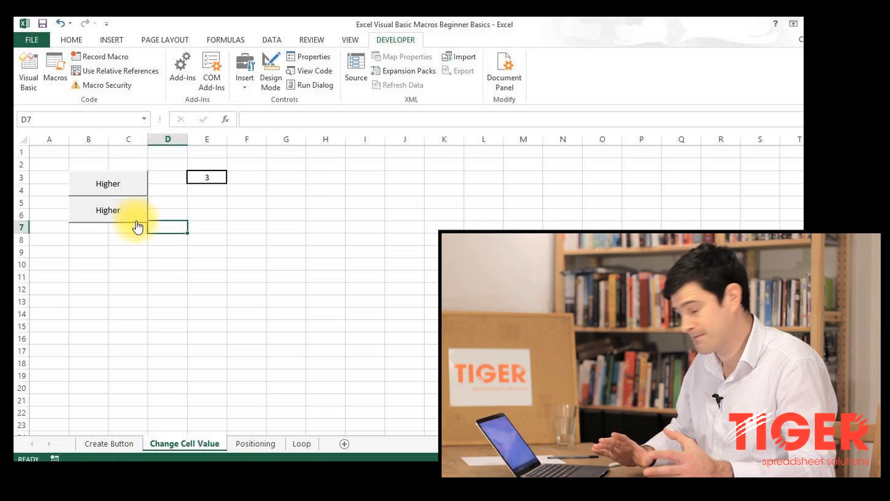
Change the copied button's label beneath Higher to 'Lower'.
{"action": "right_click", "coordinate": [108, 210]}
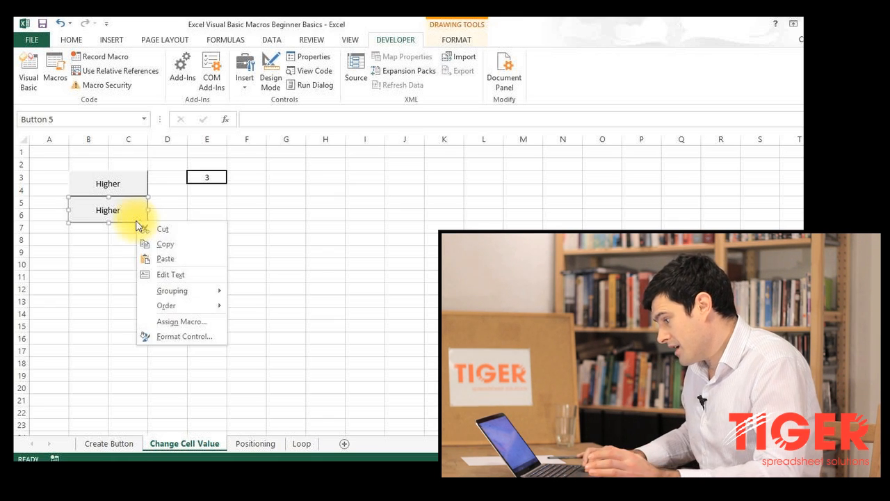
{"action": "left_click", "coordinate": [171, 274]}
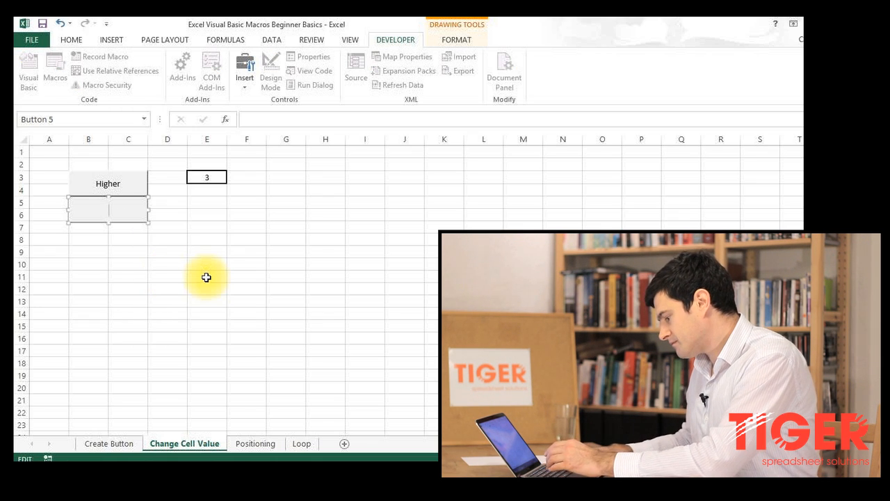
{"action": "type", "text": "Lower"}
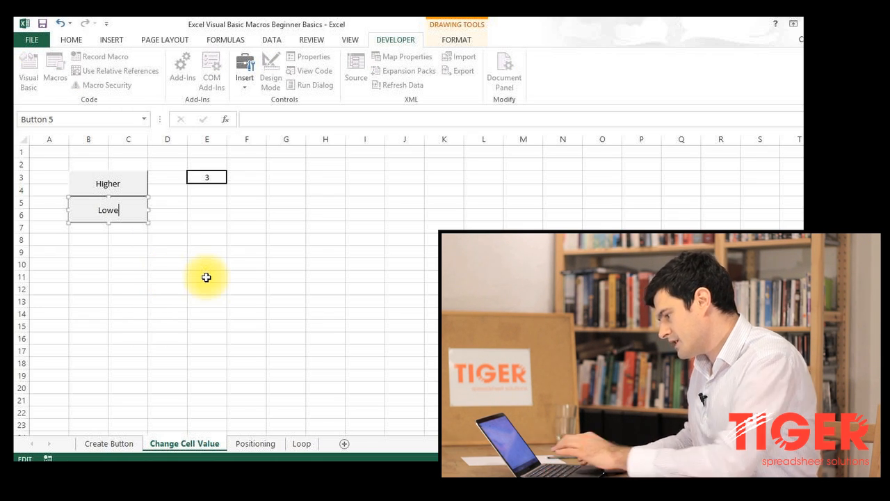
{"action": "left_click", "coordinate": [206, 363]}
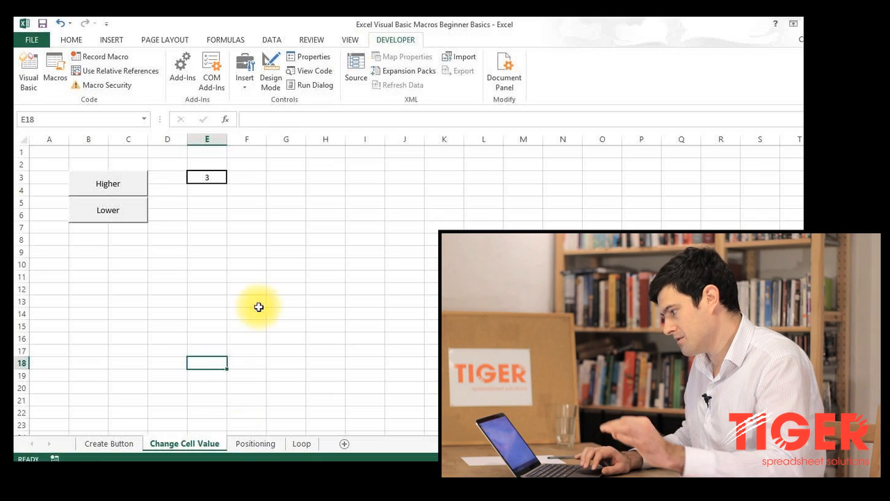
{"action": "mouse_move", "coordinate": [395, 40]}
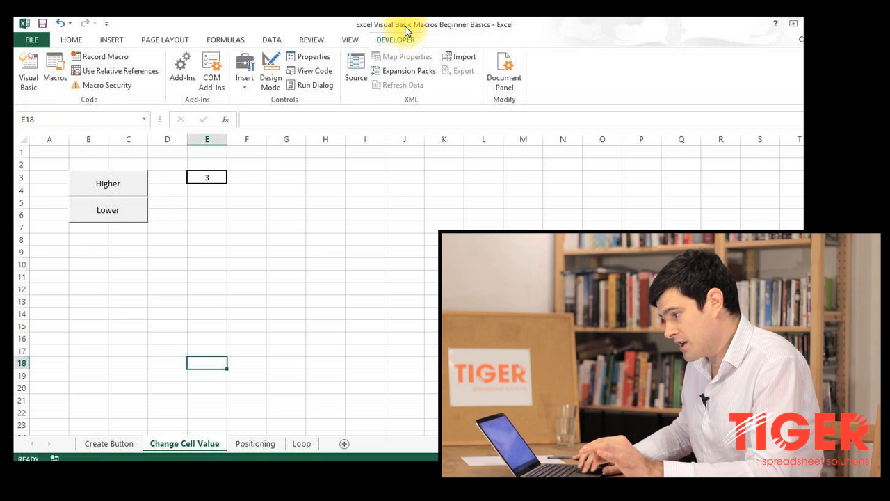
{"action": "mouse_move", "coordinate": [26, 72]}
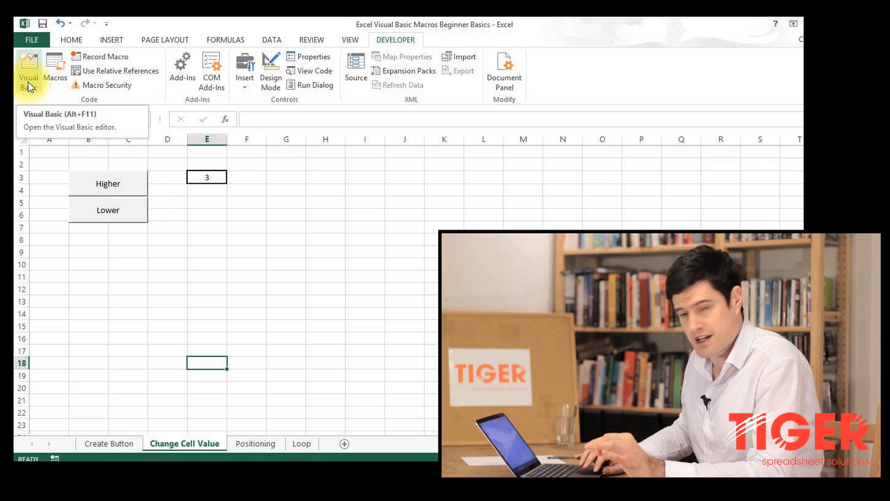
Launch the Visual Basic editor from the Developer ribbon.
{"action": "left_click", "coordinate": [27, 66]}
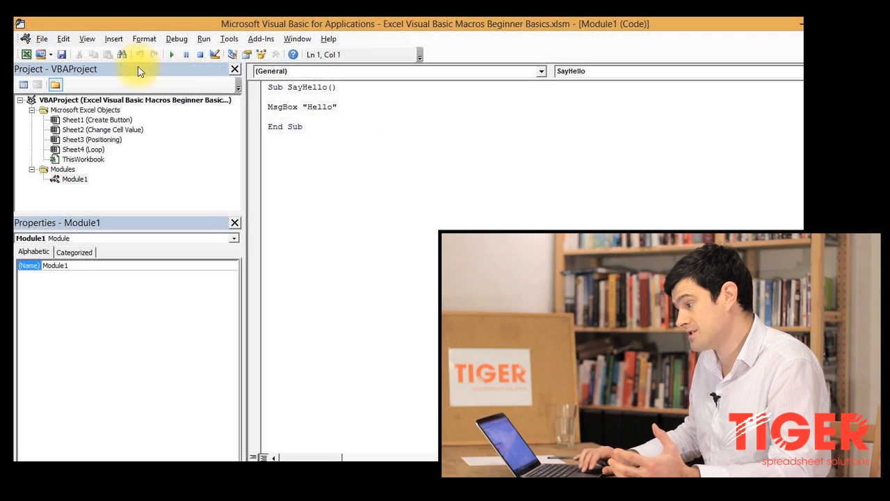
Insert a new Module2 and begin a procedure by typing 'Sub'.
{"action": "left_click", "coordinate": [113, 39]}
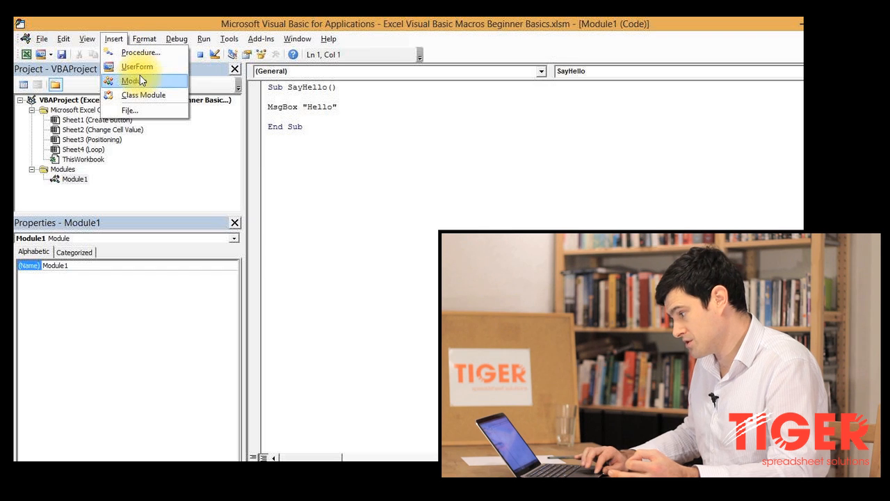
{"action": "left_click", "coordinate": [130, 83]}
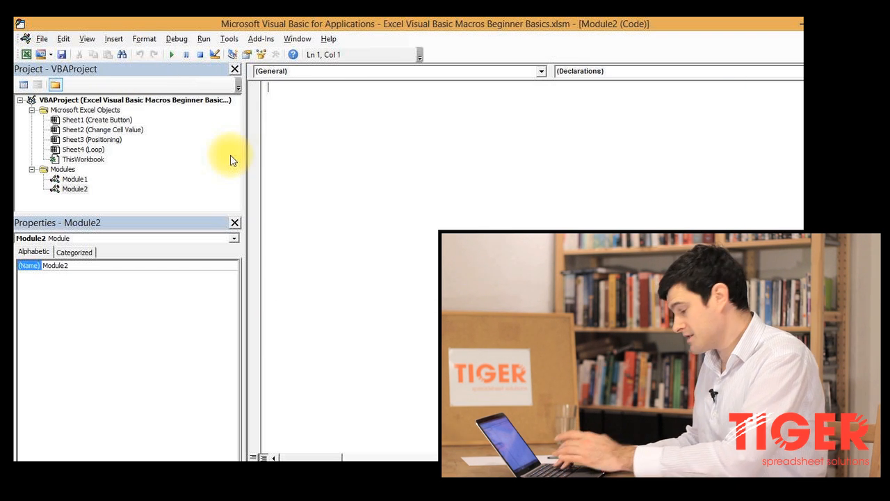
{"action": "type", "text": "Sub"}
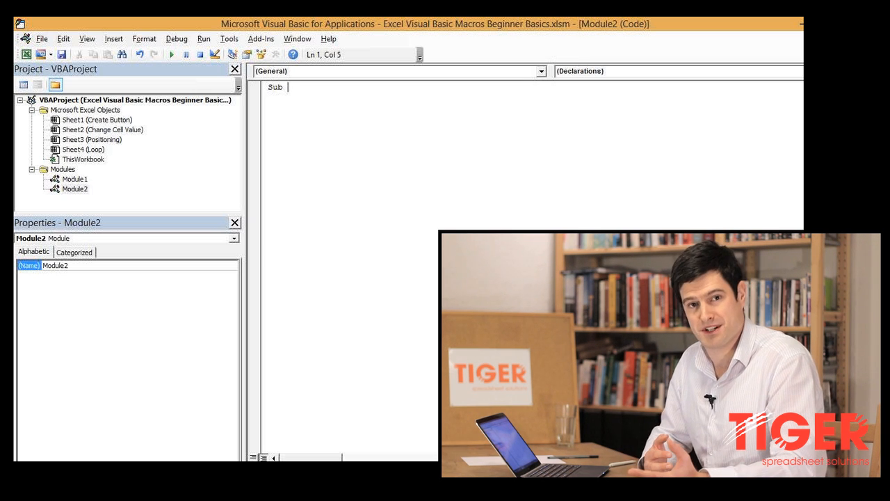
Name the procedure Sub Lower() and start its body with range("e3").
{"action": "type", "text": "I"}
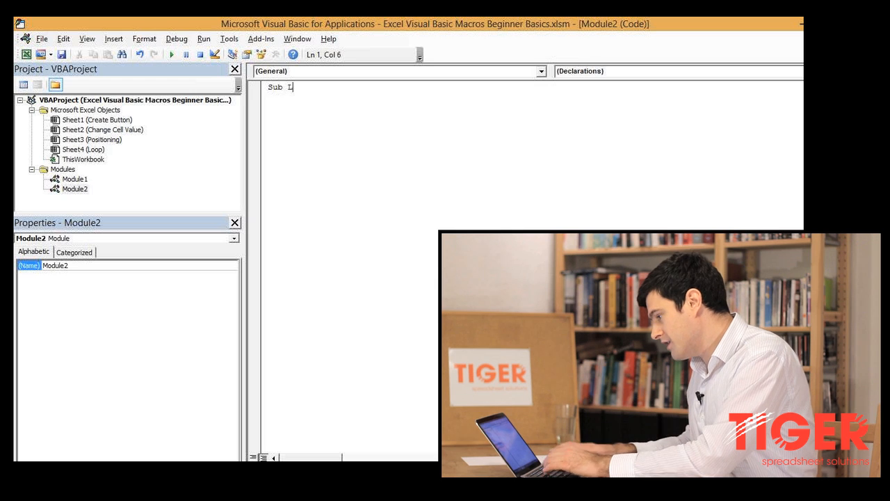
{"action": "type", "text": "Lower()"}
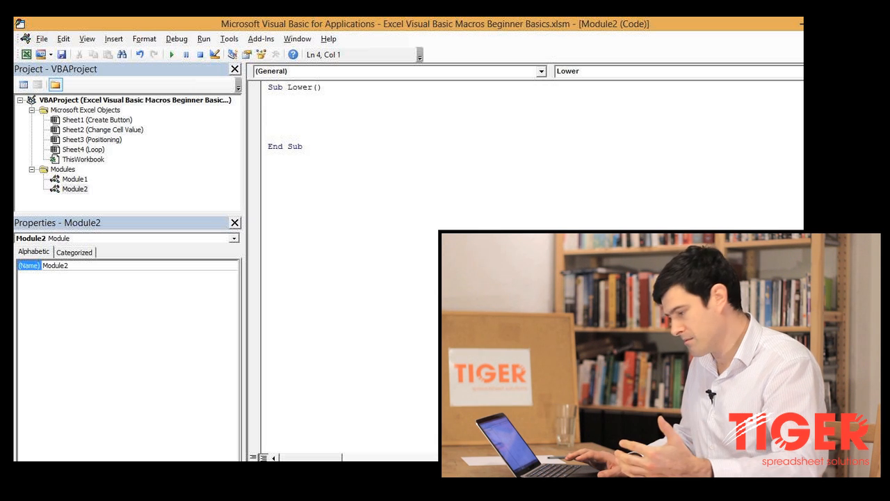
{"action": "type", "text": "rna"}
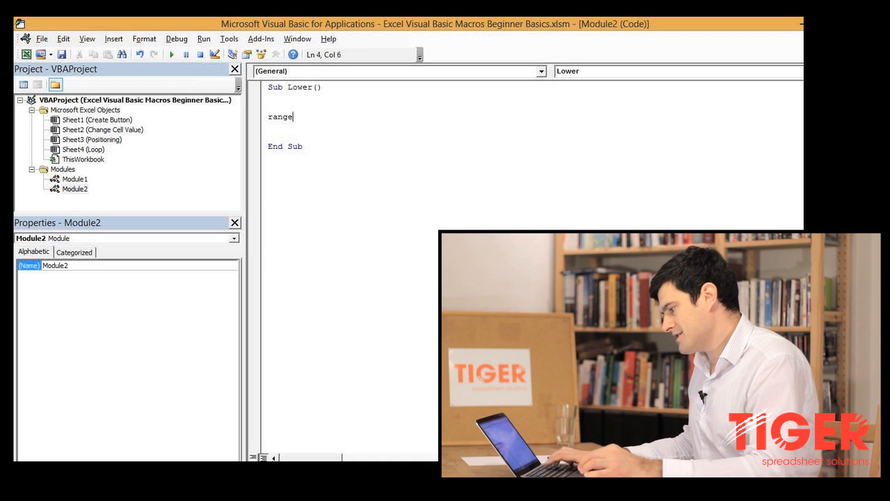
{"action": "type", "text": "(\""}
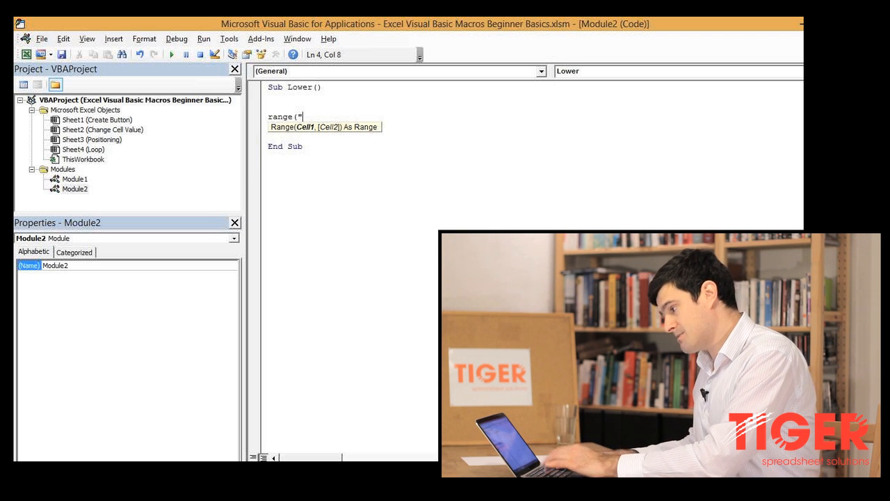
{"action": "type", "text": "e3\""}
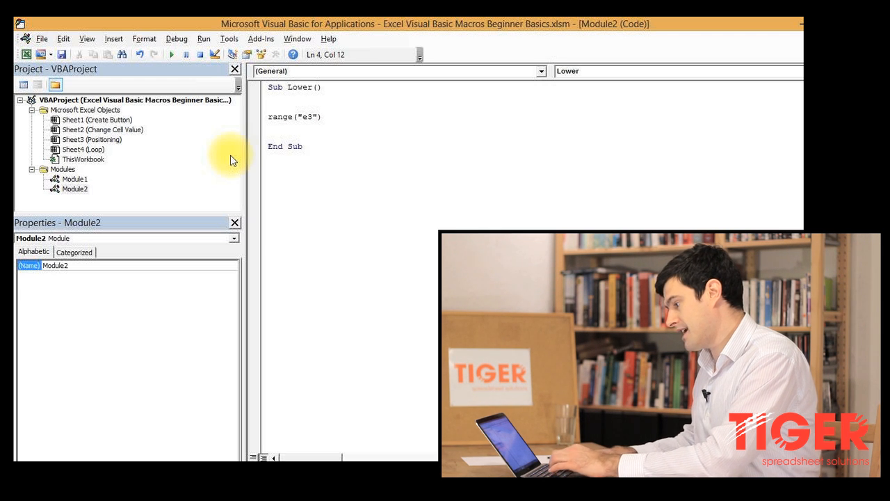
Complete the statement Range("e3").Value = Range("e3").Value - 1.
{"action": "type", "text": ".value"}
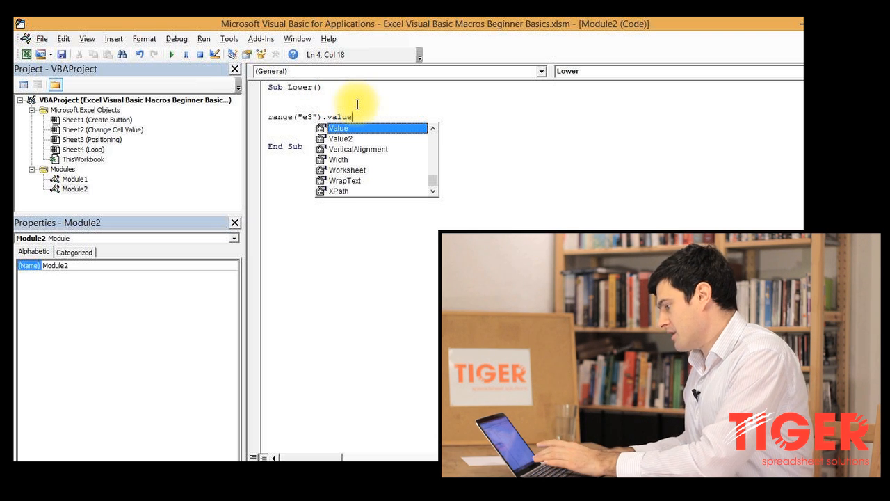
{"action": "type", "text": "="}
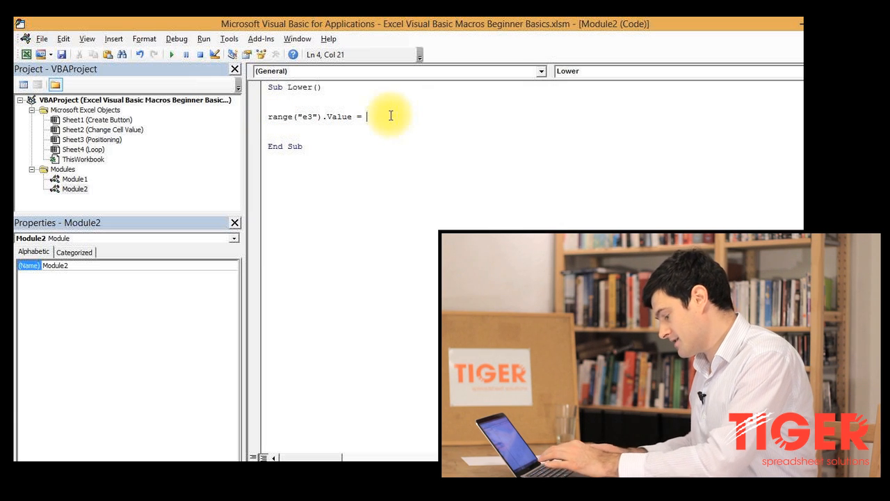
{"action": "type", "text": "range(\"e3\").Value"}
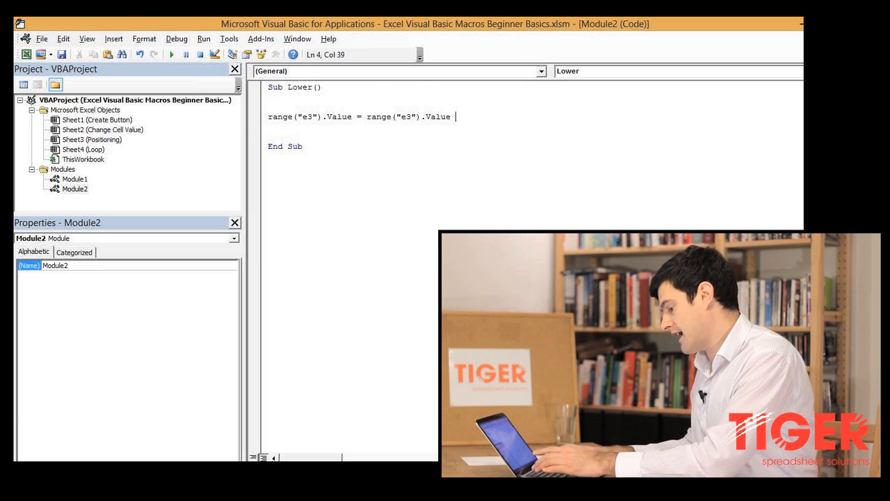
{"action": "type", "text": "- 1"}
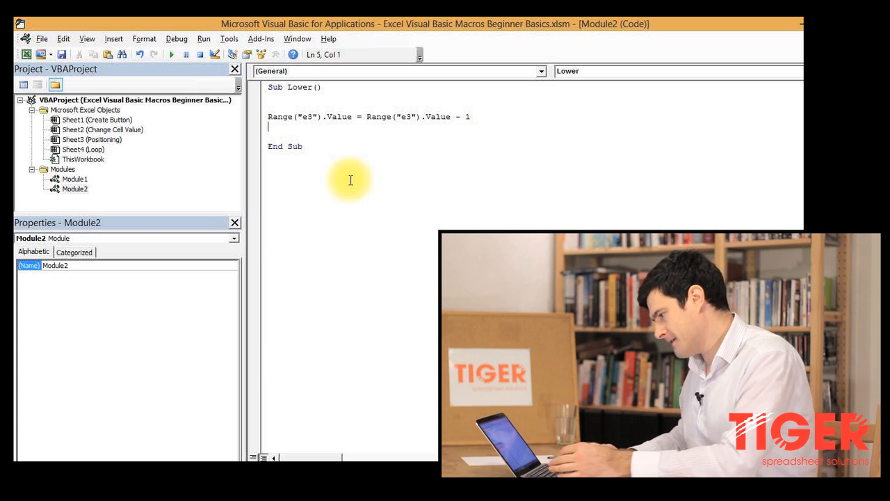
{"action": "mouse_move", "coordinate": [326, 130]}
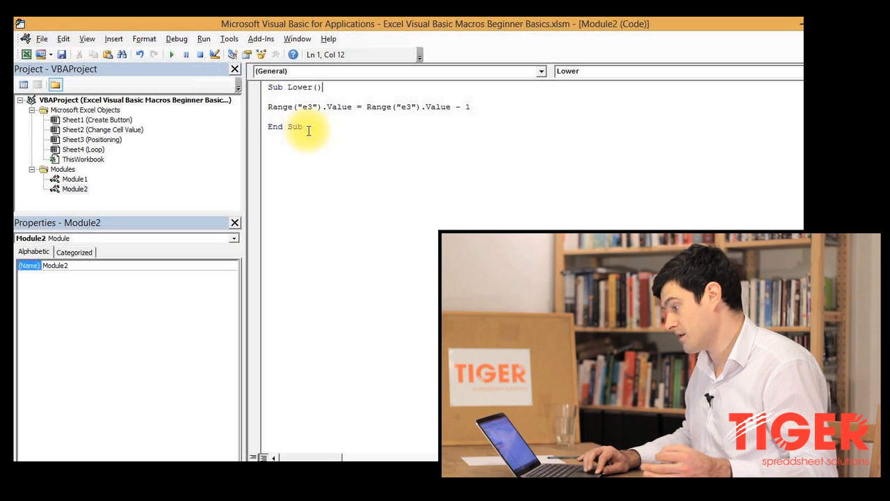
Select all the Lower macro code to copy it into a new Higher macro.
{"action": "key", "text": "Ctrl+a"}
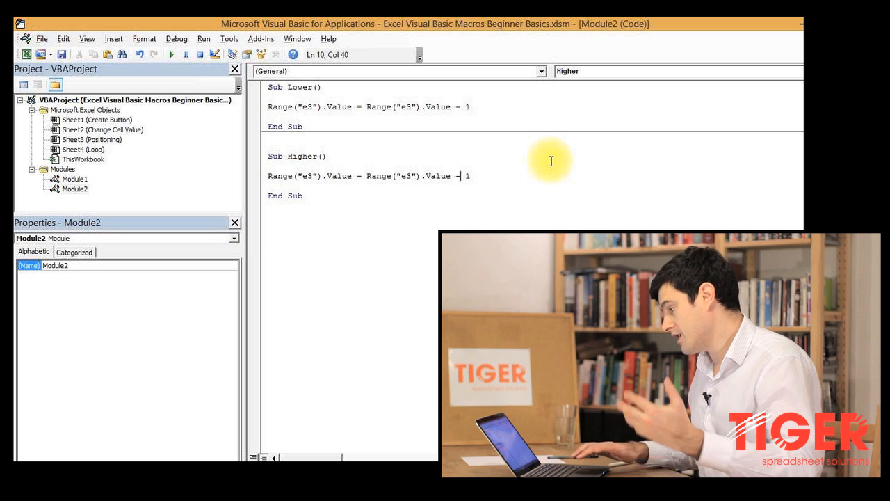
Change the Higher macro's minus to +, then return to the Excel sheet.
{"action": "key", "text": "Backspace"}
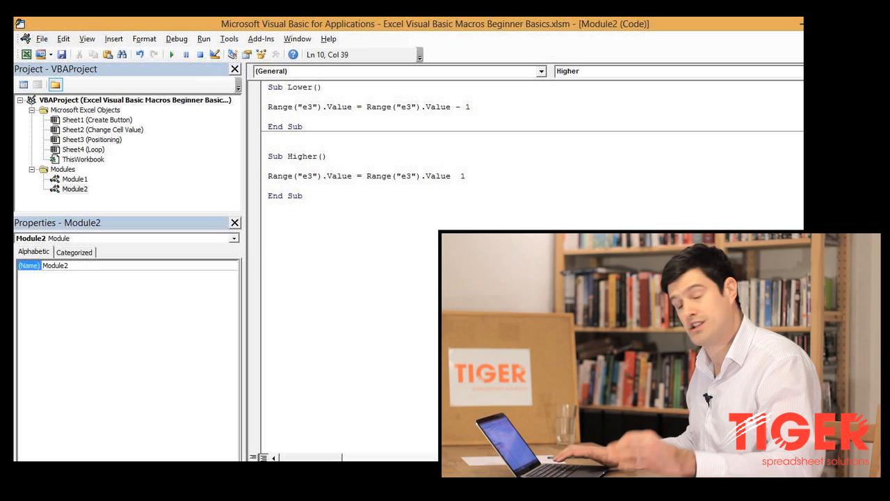
{"action": "type", "text": "+"}
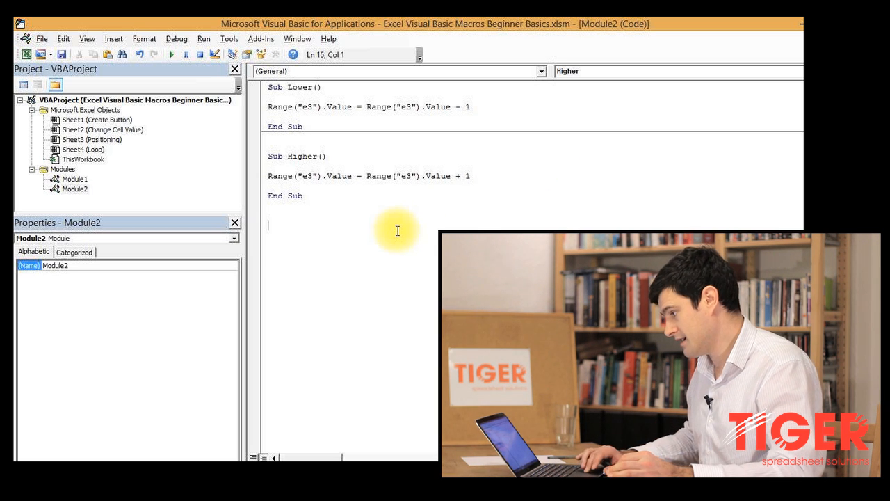
{"action": "left_click", "coordinate": [320, 204]}
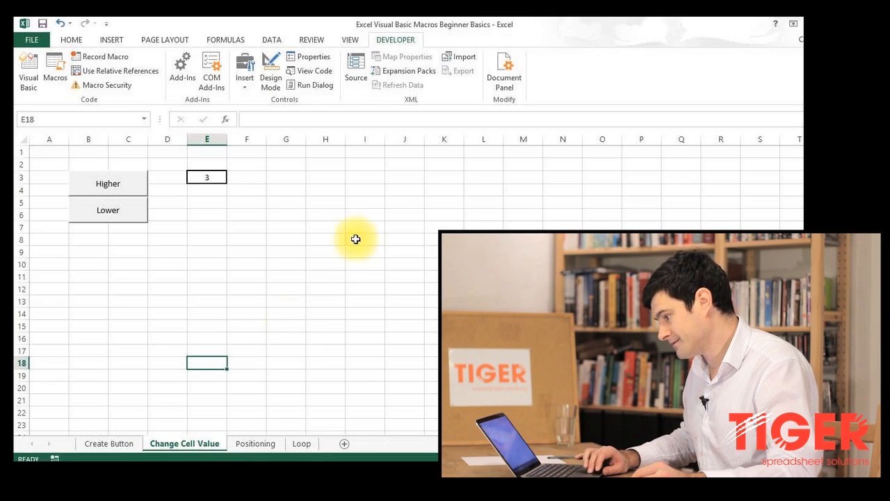
{"action": "mouse_move", "coordinate": [226, 244]}
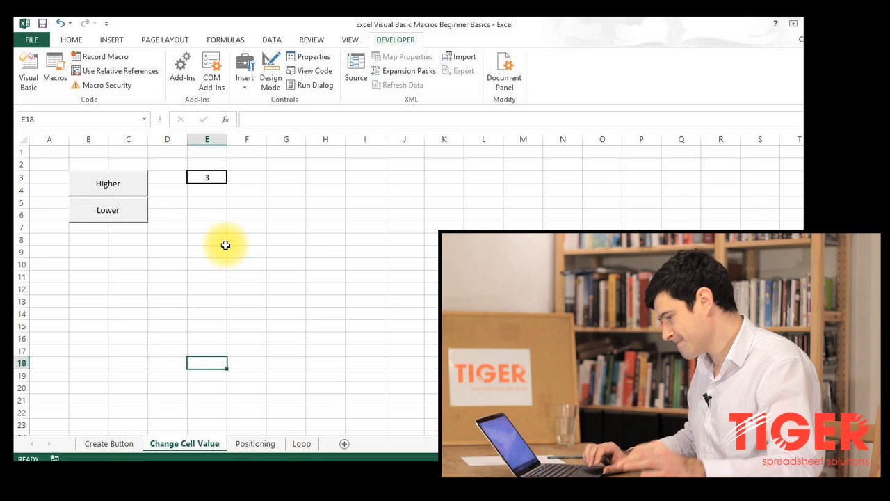
{"action": "mouse_move", "coordinate": [127, 185]}
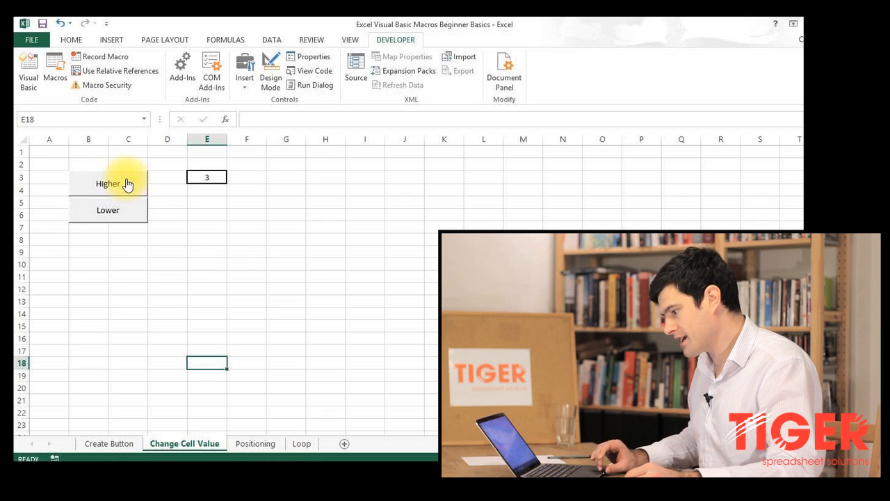
Assign the Higher macro to the Higher button through Assign Macro.
{"action": "right_click", "coordinate": [123, 185]}
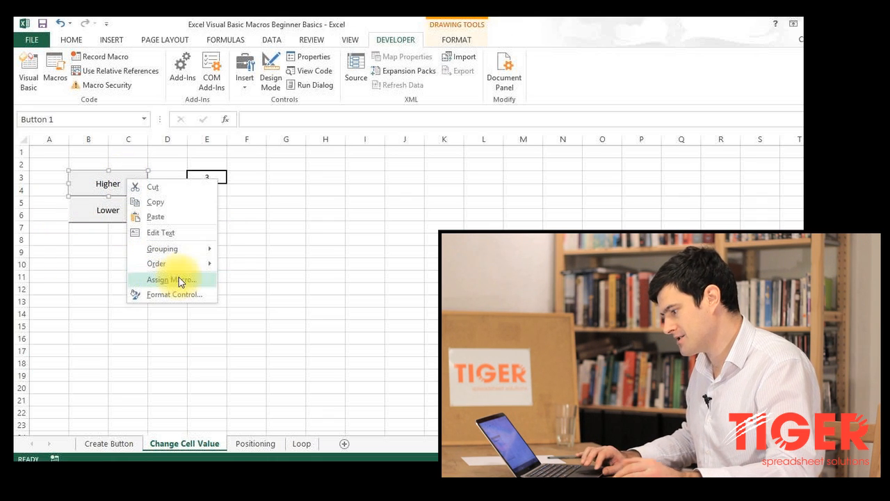
{"action": "left_click", "coordinate": [171, 279]}
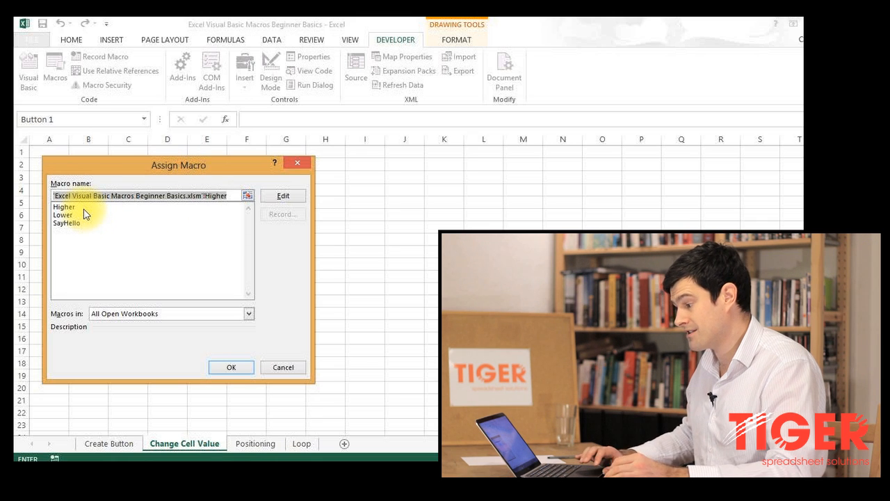
{"action": "left_click", "coordinate": [63, 207]}
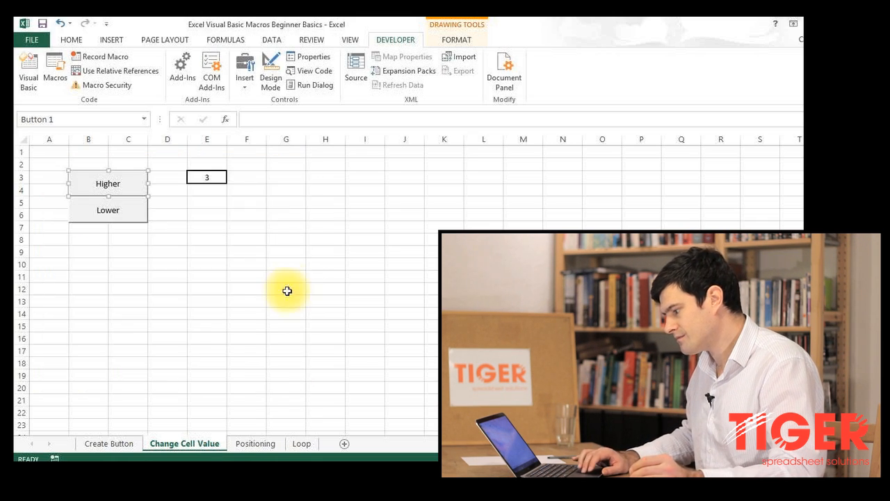
Assign the Lower macro to the Lower button through Assign Macro.
{"action": "right_click", "coordinate": [108, 209]}
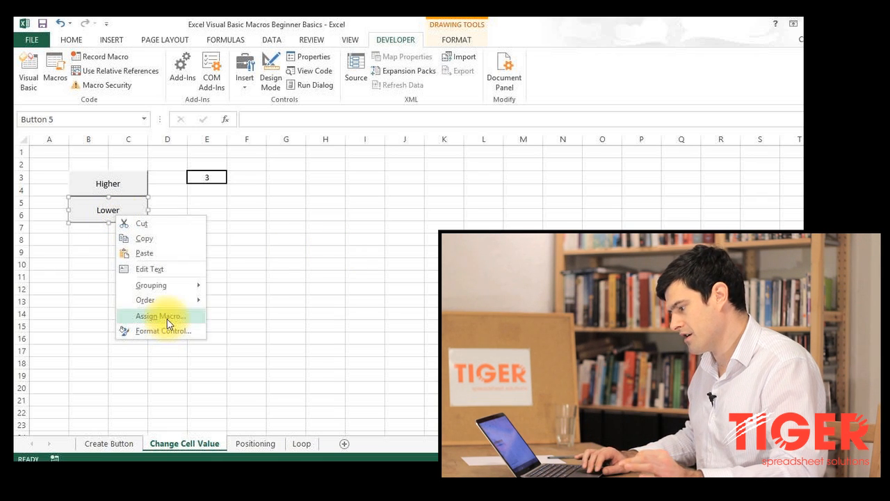
{"action": "left_click", "coordinate": [160, 316]}
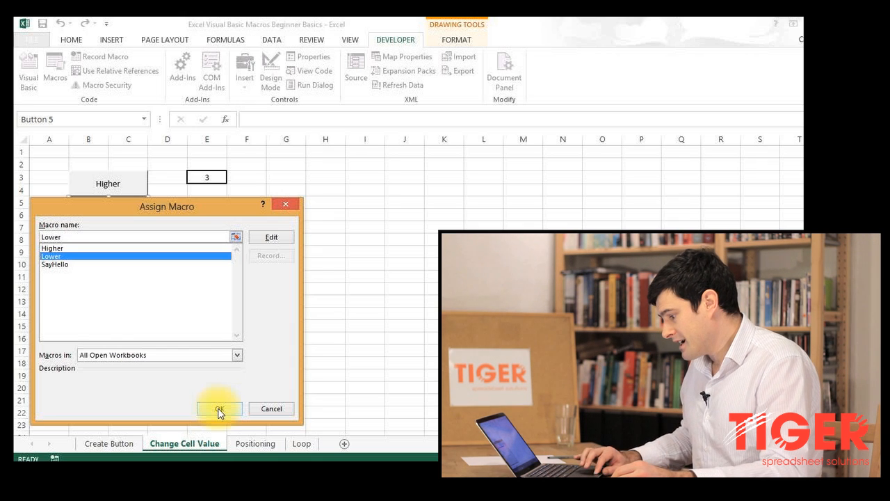
{"action": "left_click", "coordinate": [219, 408]}
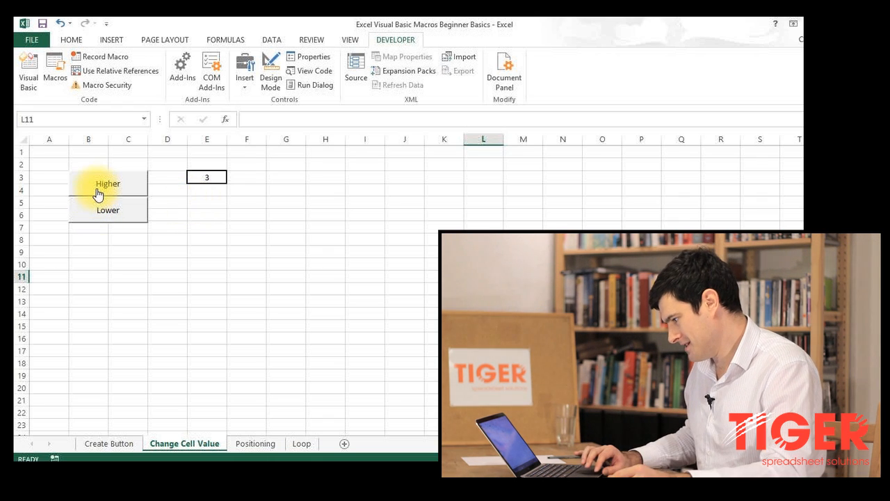
Press the Higher button repeatedly, raising the value in E3.
{"action": "left_click", "coordinate": [107, 183]}
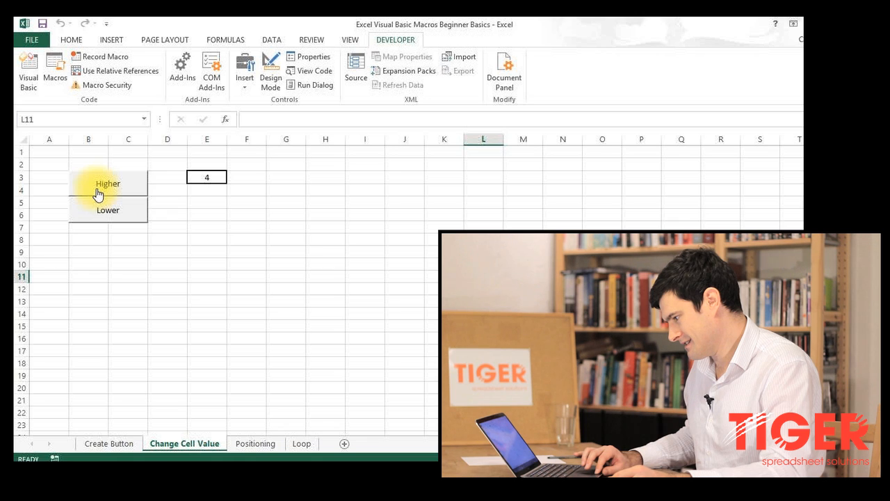
{"action": "left_click", "coordinate": [107, 184]}
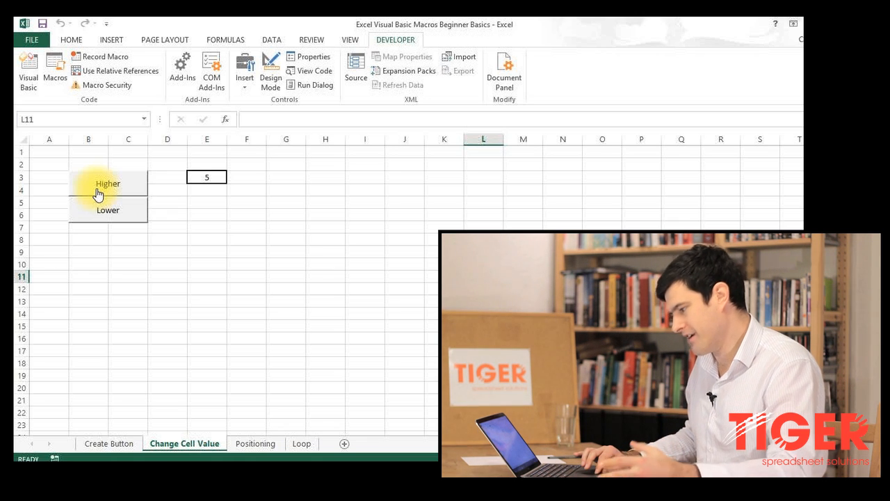
{"action": "left_click", "coordinate": [108, 184]}
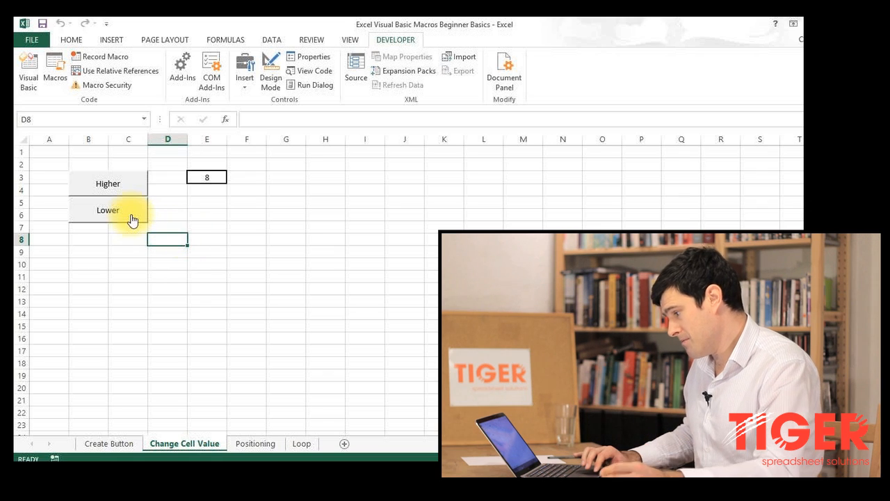
Press the Lower button repeatedly, bringing E3 down to 1.
{"action": "left_click", "coordinate": [108, 209]}
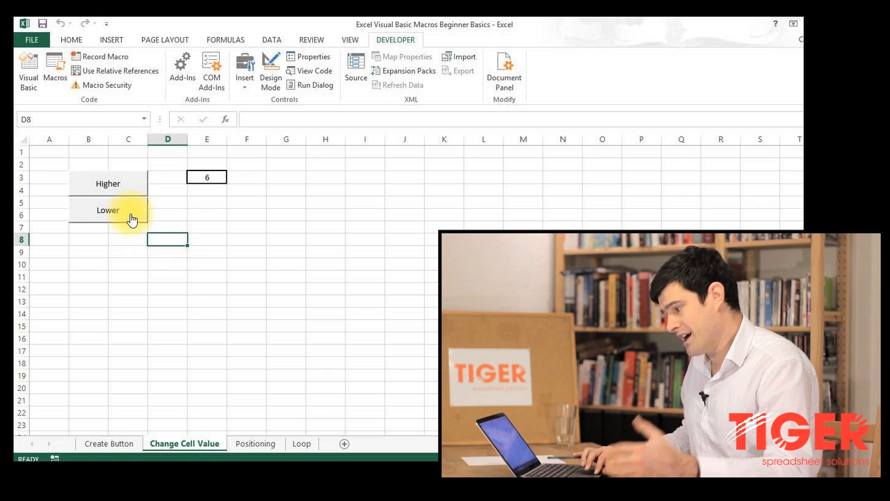
{"action": "left_click", "coordinate": [108, 209]}
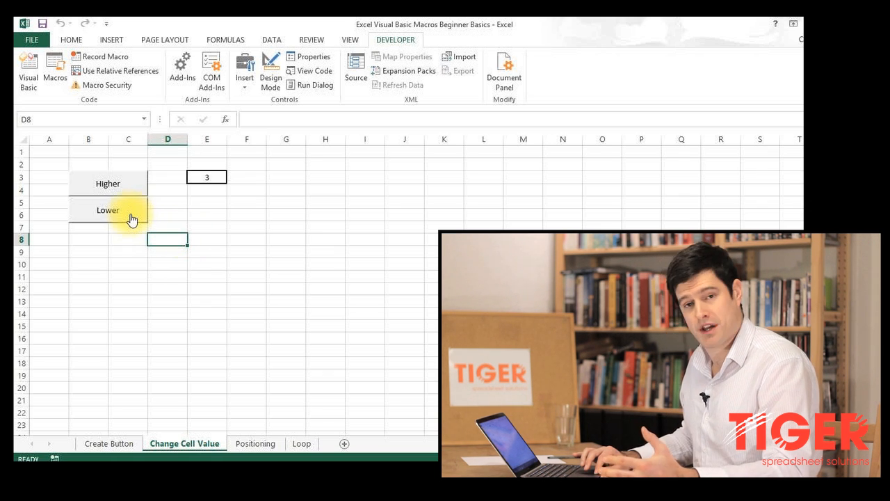
{"action": "left_click", "coordinate": [108, 209]}
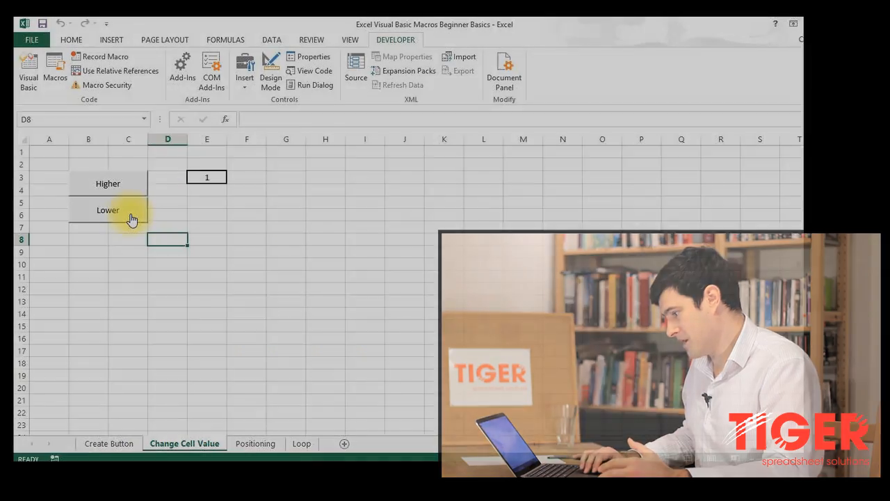